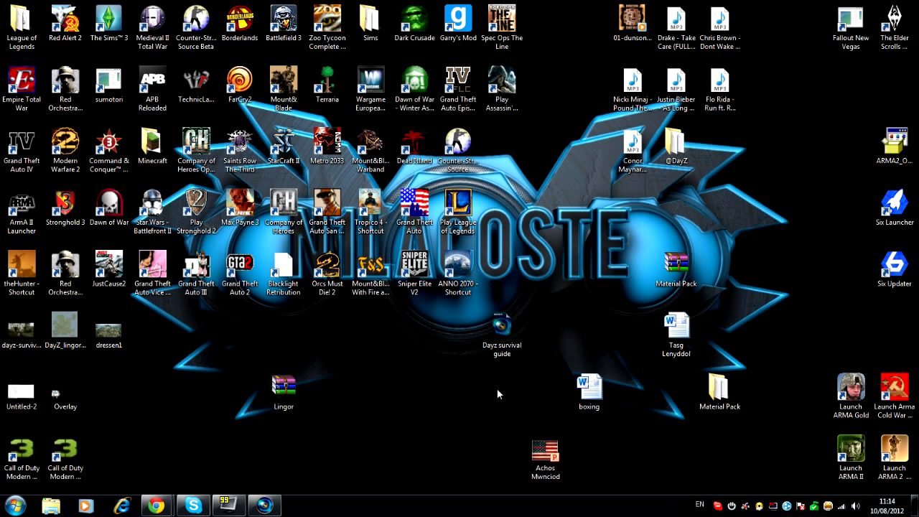
{"action": "mouse_move", "coordinate": [409, 388]}
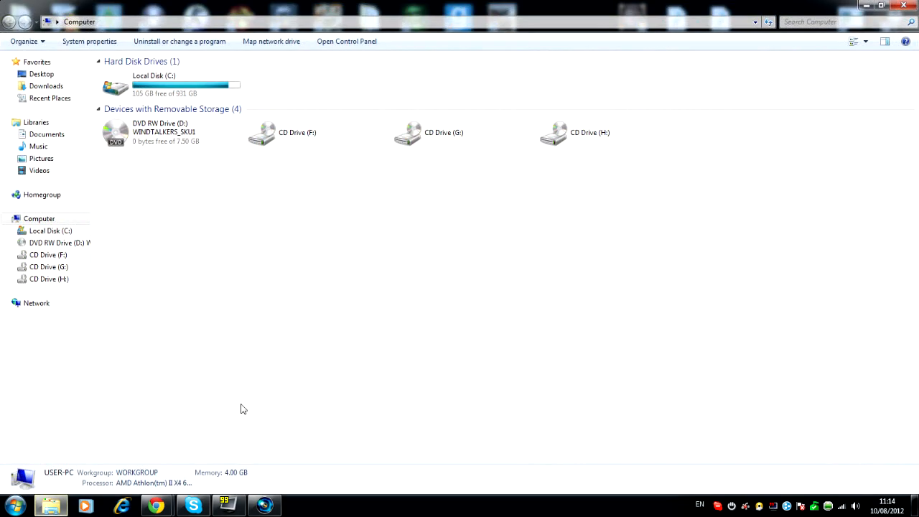
{"action": "mouse_move", "coordinate": [286, 83]}
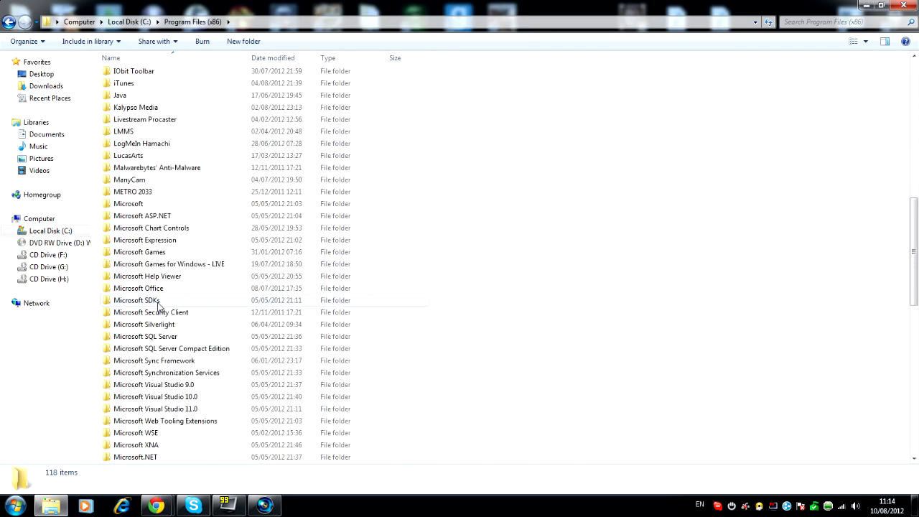
Browse into Steam > steamapps on Local Disk (C:), then return to Program Files (x86).
{"action": "scroll", "scroll_direction": "down", "scroll_amount": 3}
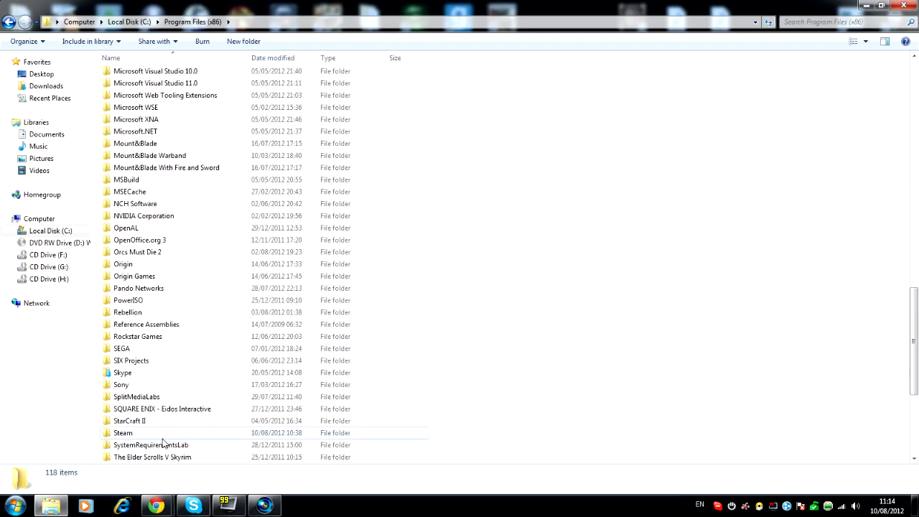
{"action": "double_click", "coordinate": [124, 433]}
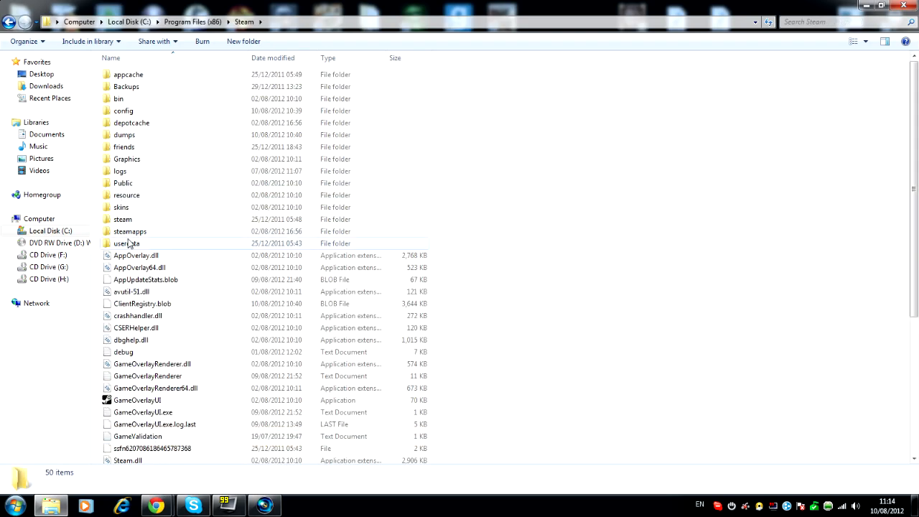
{"action": "double_click", "coordinate": [129, 231]}
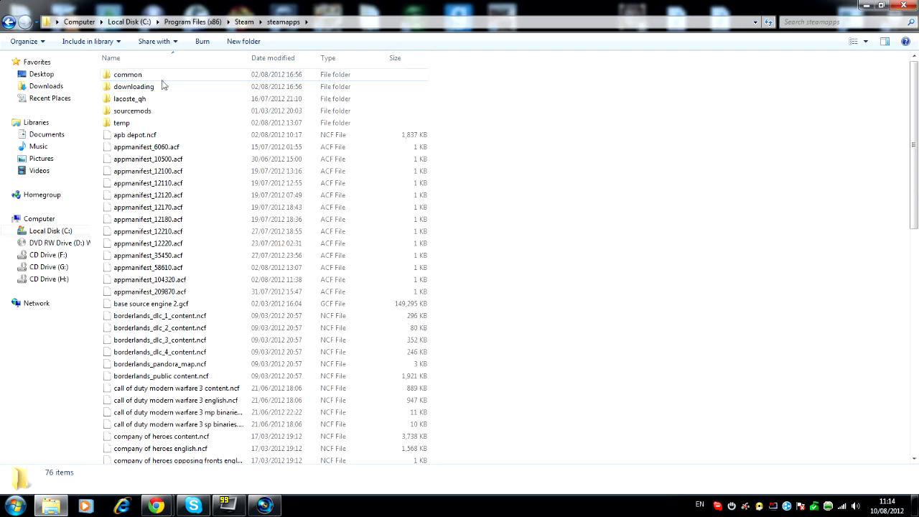
{"action": "double_click", "coordinate": [126, 75]}
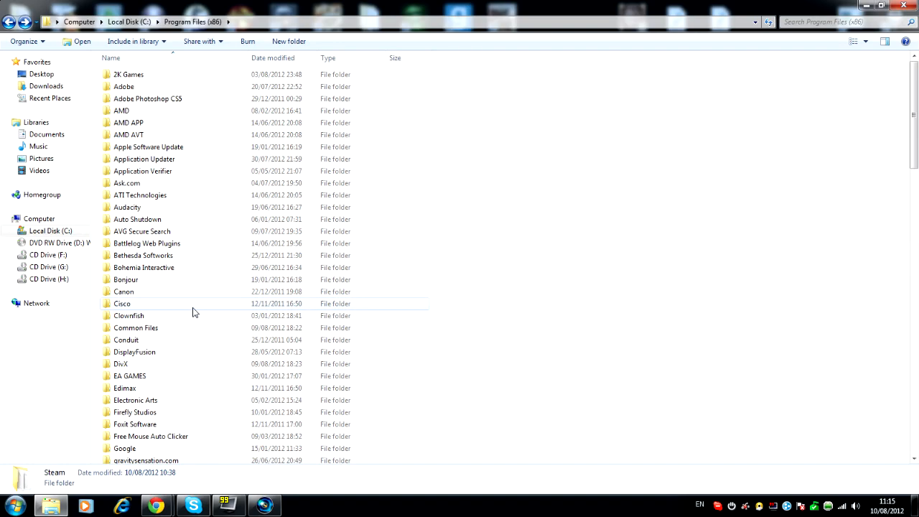
Enter the Bohemia Interactive folder and maximize the Explorer window.
{"action": "left_click", "coordinate": [143, 267]}
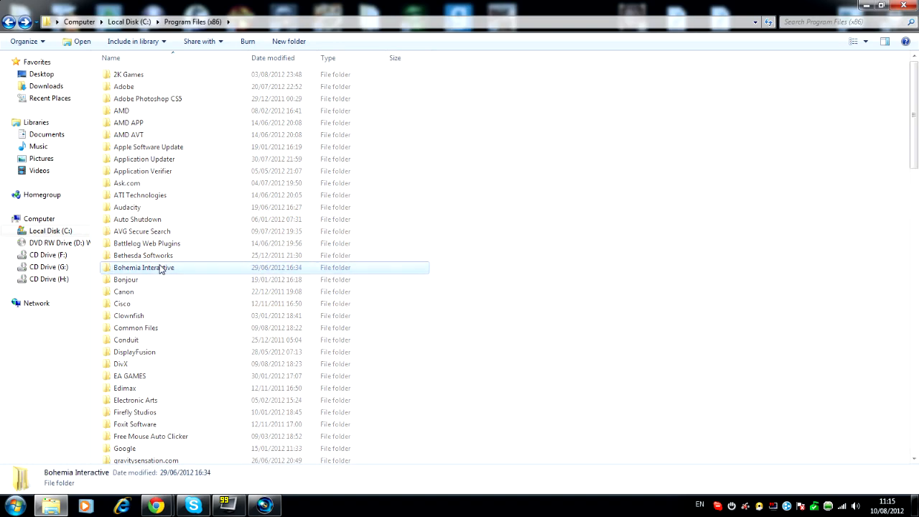
{"action": "double_click", "coordinate": [144, 267]}
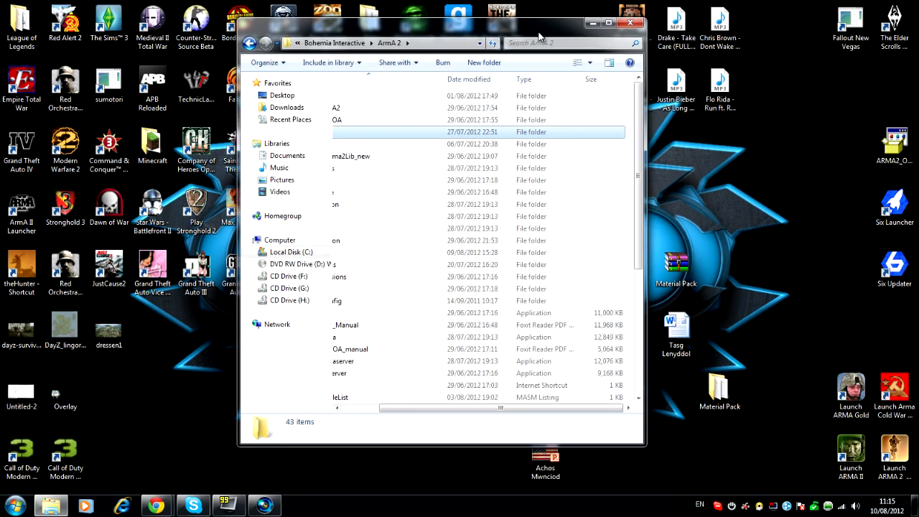
{"action": "left_click", "coordinate": [605, 23]}
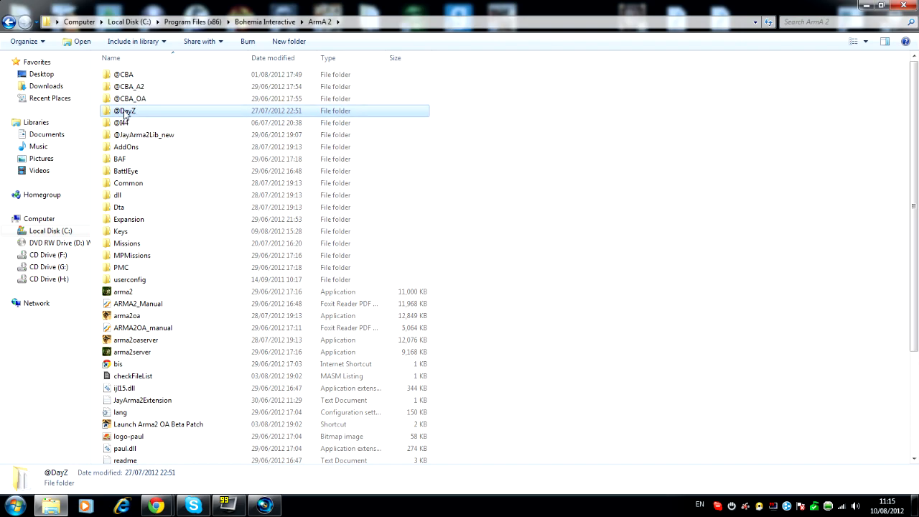
{"action": "mouse_move", "coordinate": [121, 123]}
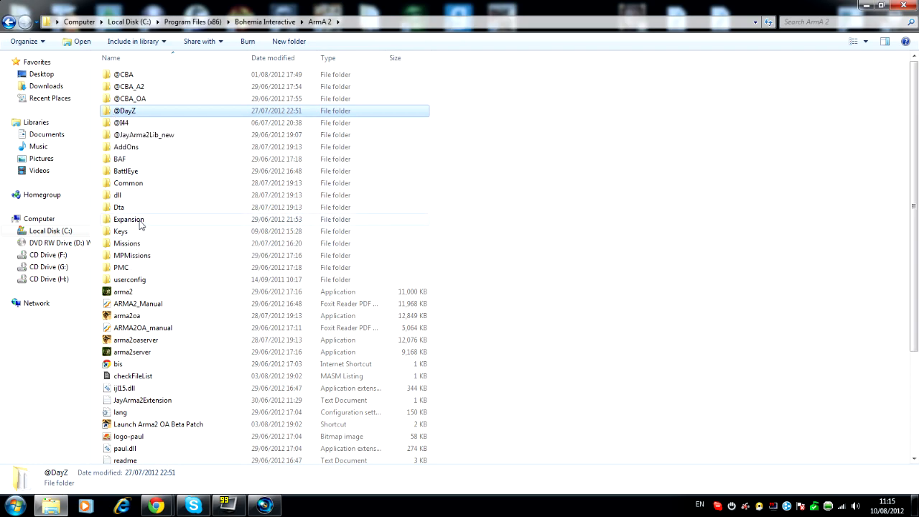
{"action": "mouse_move", "coordinate": [138, 227]}
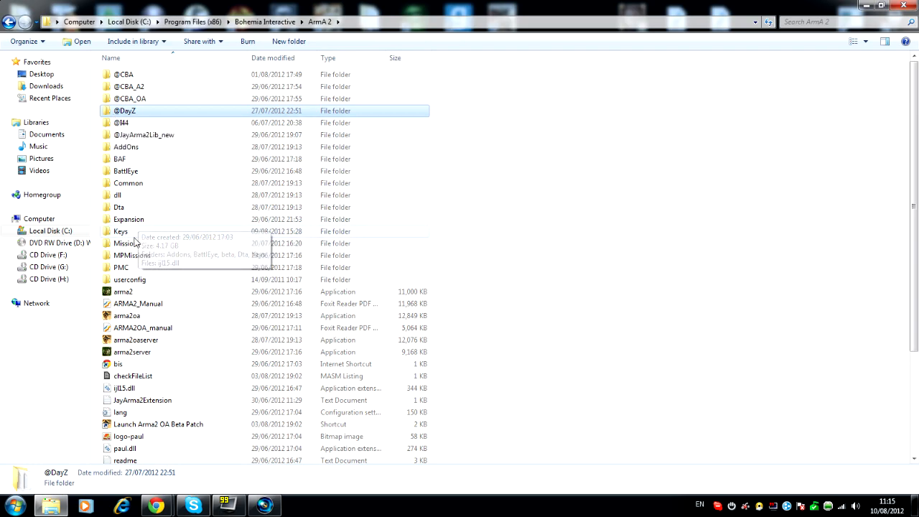
{"action": "mouse_move", "coordinate": [719, 40]}
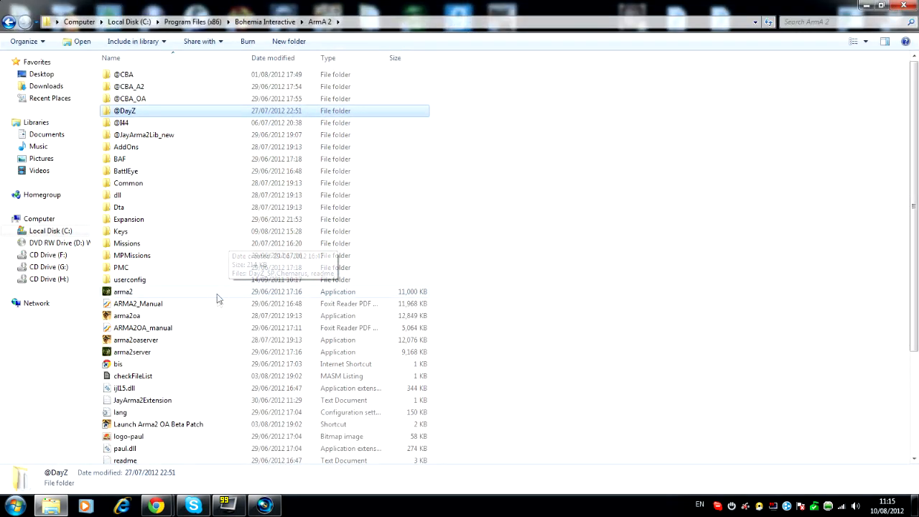
{"action": "mouse_move", "coordinate": [137, 243]}
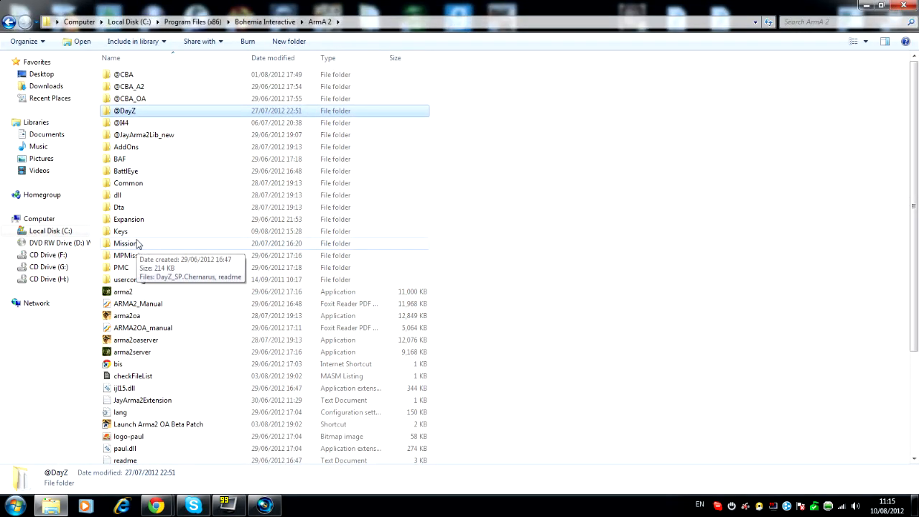
{"action": "double_click", "coordinate": [129, 218]}
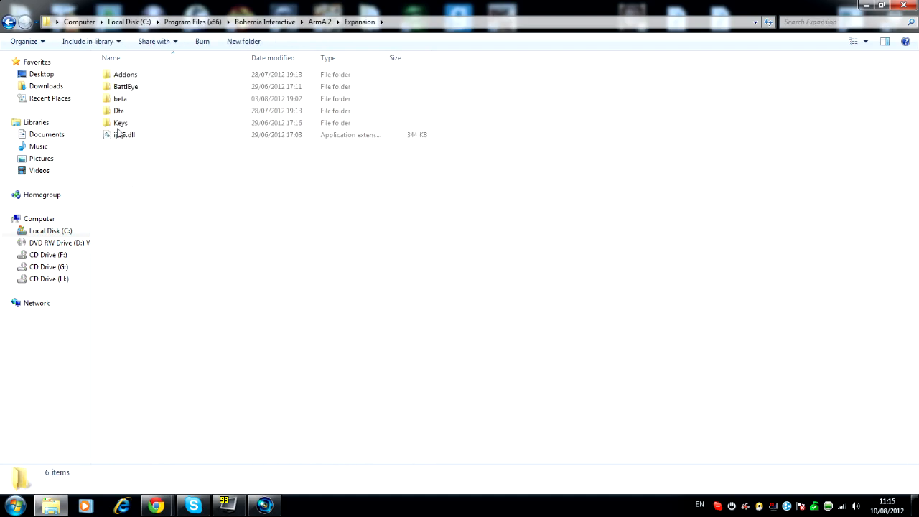
{"action": "double_click", "coordinate": [121, 98]}
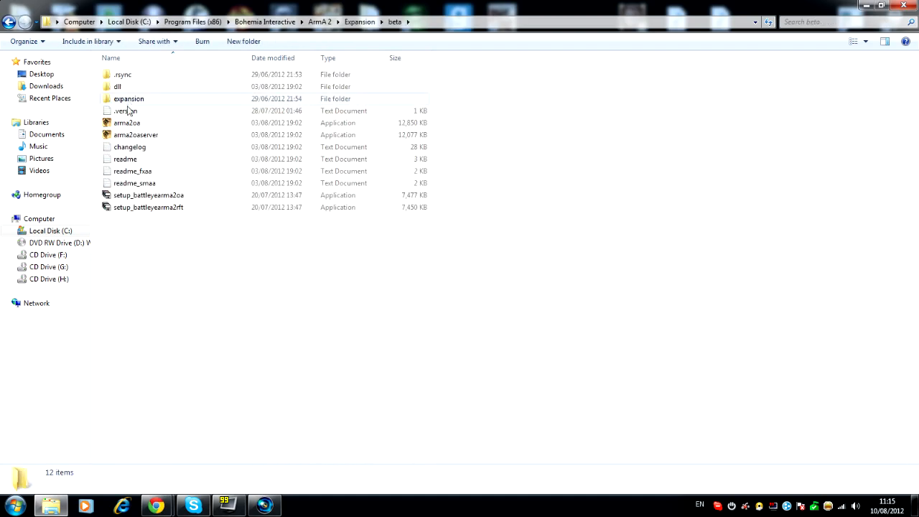
{"action": "left_click", "coordinate": [126, 124]}
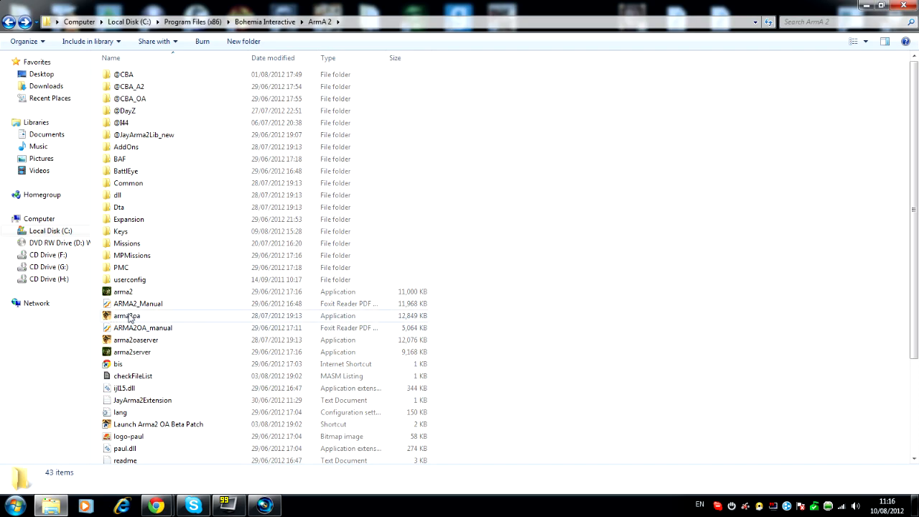
Rename arma2oa to 'arma2oa old' and paste the beta arma2oa executable into the ArmA 2 folder.
{"action": "right_click", "coordinate": [127, 316]}
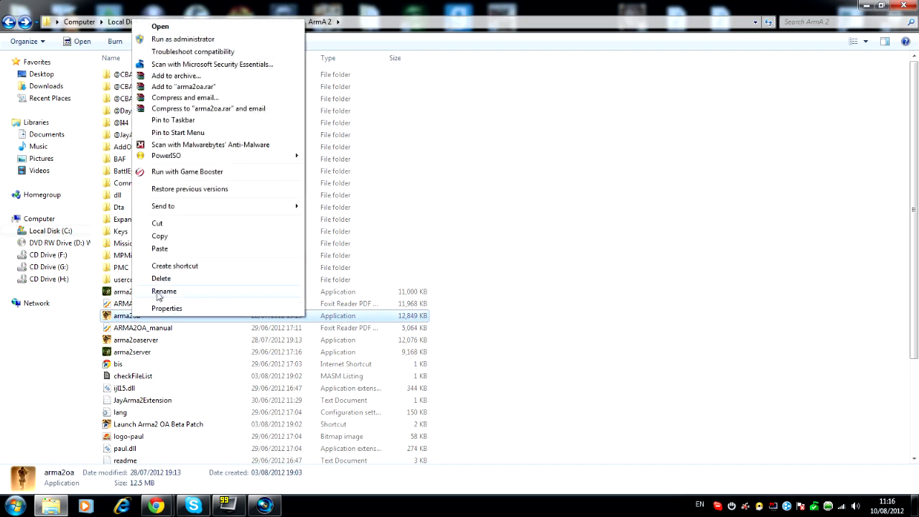
{"action": "left_click", "coordinate": [164, 290]}
{"action": "type", "text": " old"}
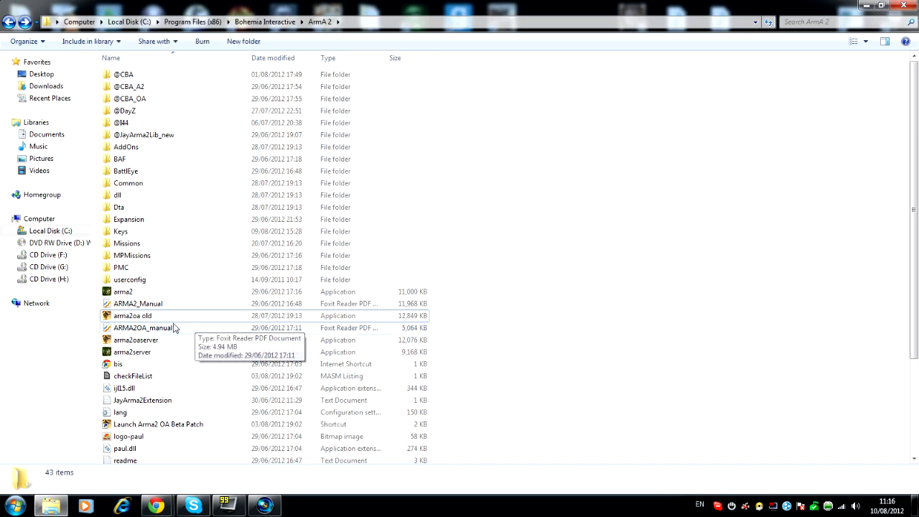
{"action": "left_click", "coordinate": [133, 316]}
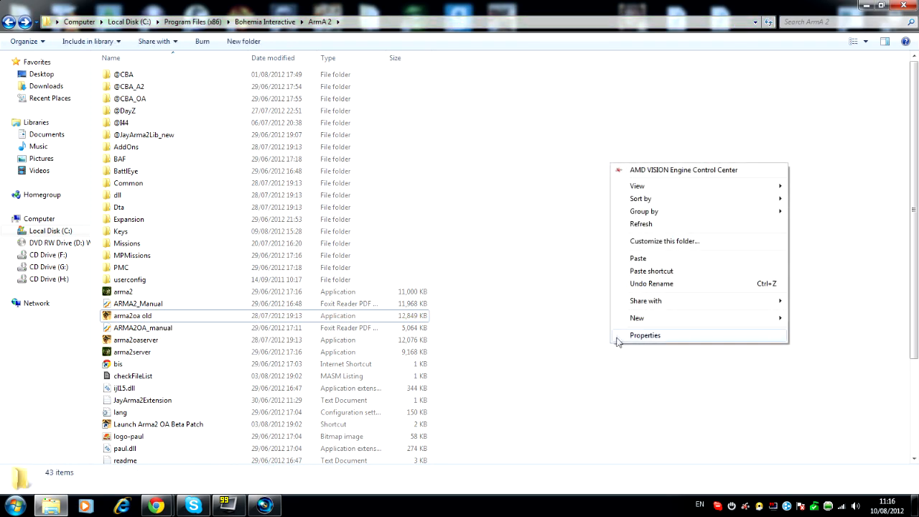
{"action": "left_click", "coordinate": [644, 265]}
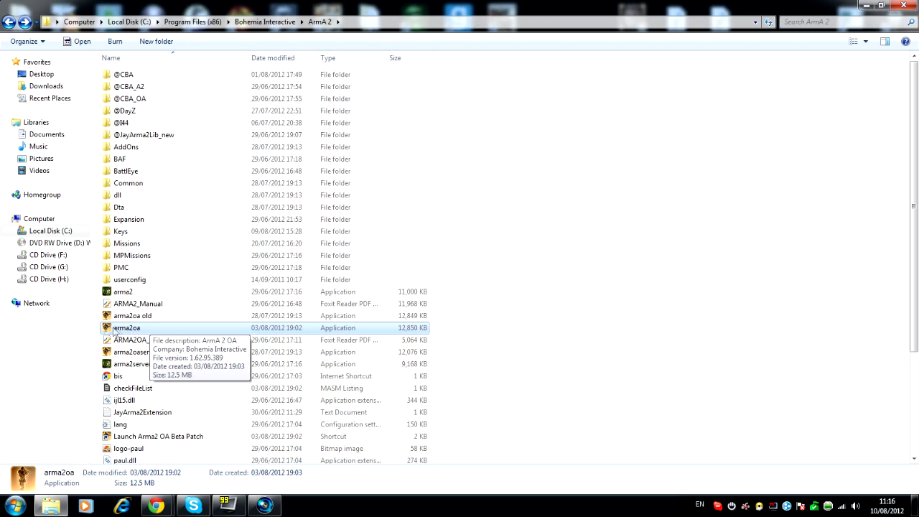
{"action": "mouse_move", "coordinate": [379, 339]}
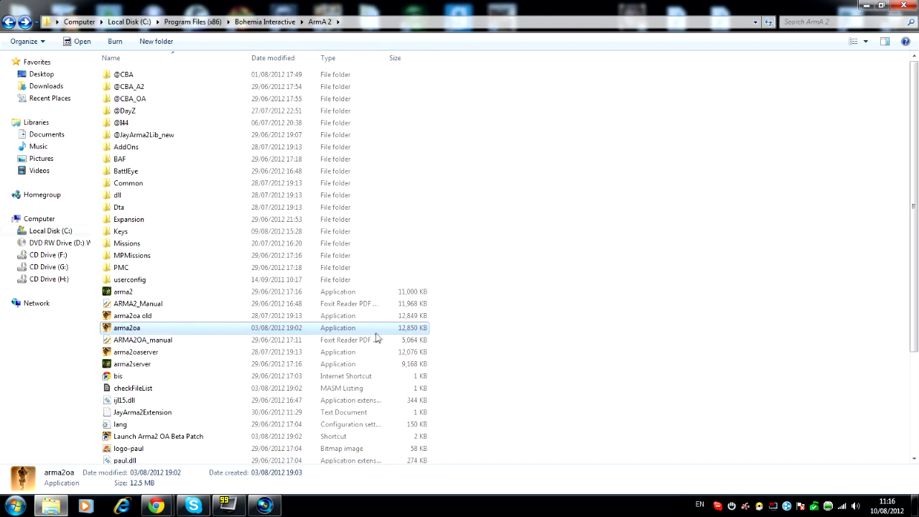
{"action": "mouse_move", "coordinate": [181, 331]}
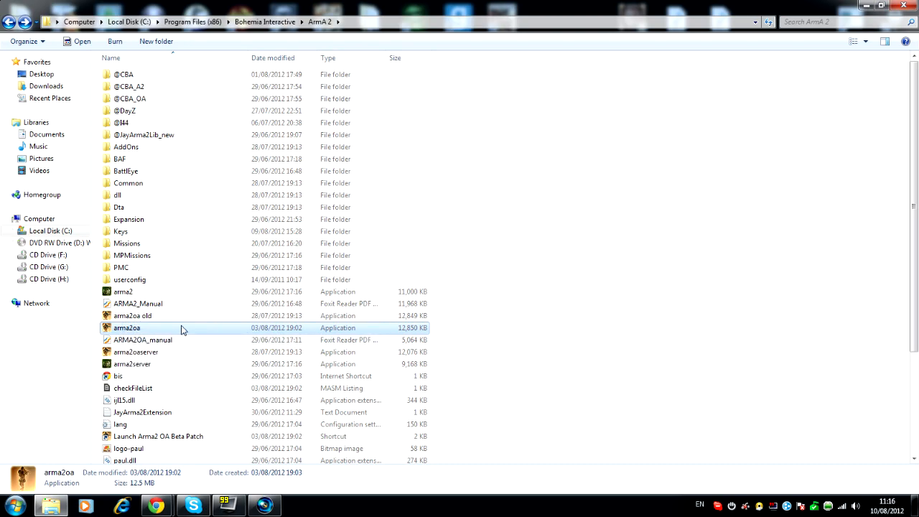
{"action": "right_click", "coordinate": [126, 327]}
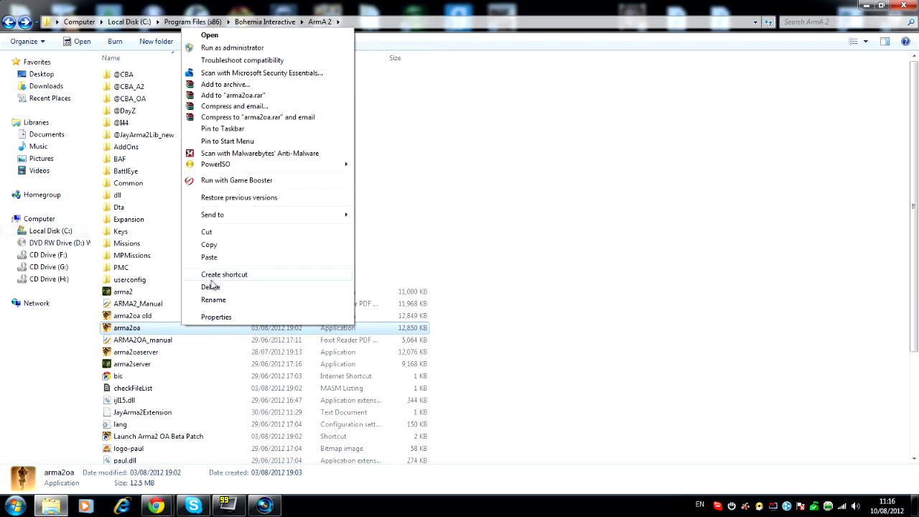
{"action": "mouse_move", "coordinate": [151, 333]}
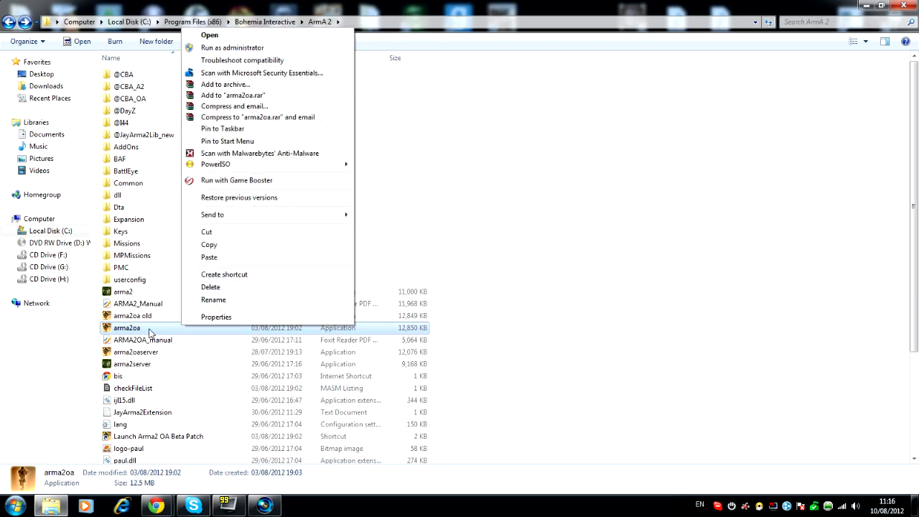
{"action": "left_click", "coordinate": [213, 300]}
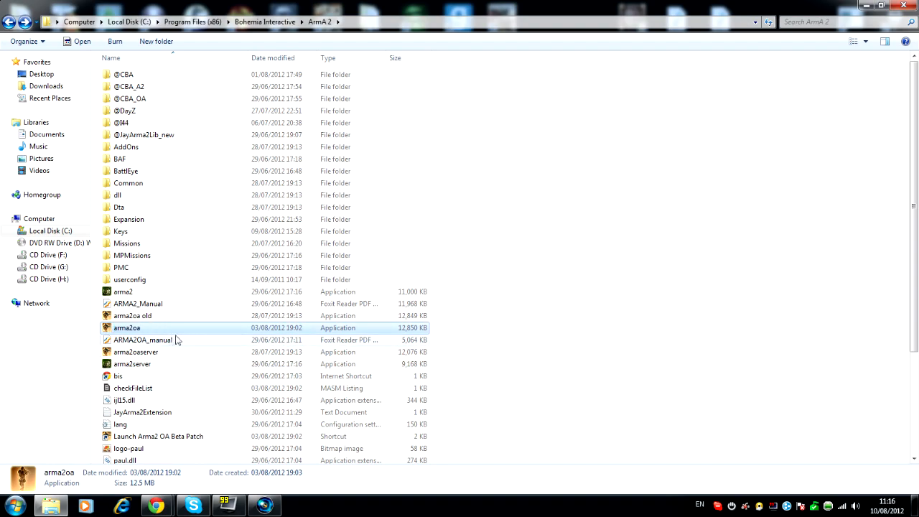
{"action": "mouse_move", "coordinate": [178, 339]}
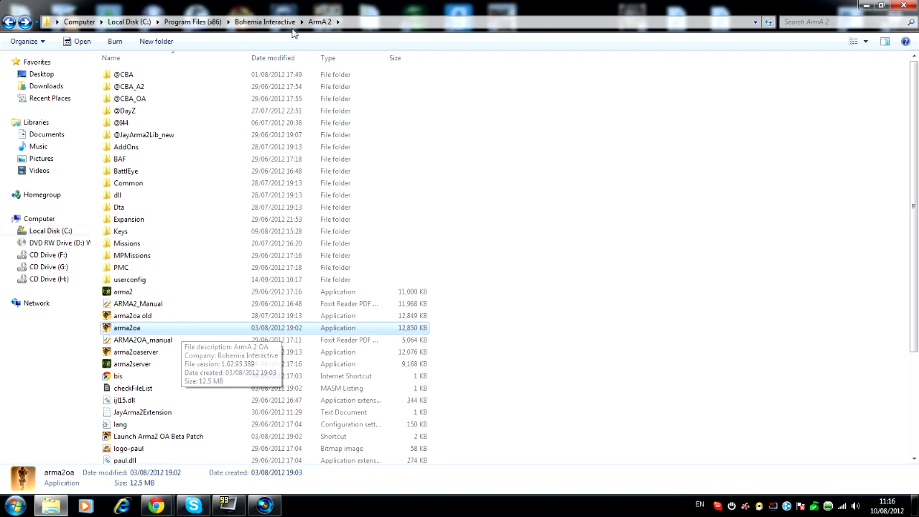
{"action": "mouse_move", "coordinate": [156, 506]}
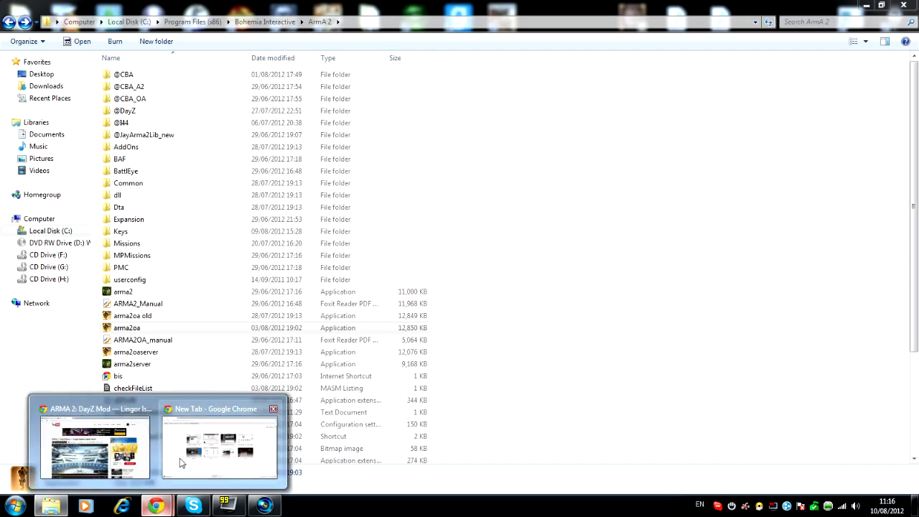
Switch to Chrome and check the Lingor.rar download's options while it progresses toward 559 MB.
{"action": "left_click", "coordinate": [219, 445]}
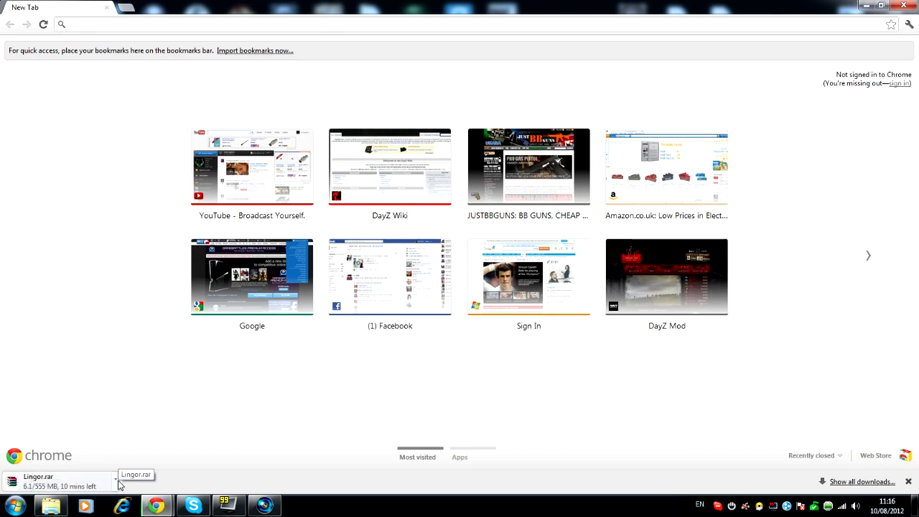
{"action": "left_click", "coordinate": [115, 480]}
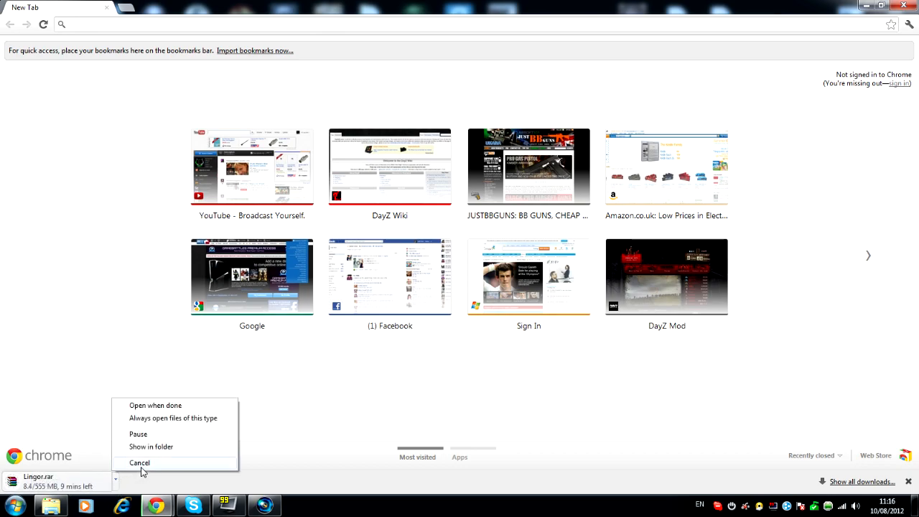
{"action": "left_click", "coordinate": [139, 463]}
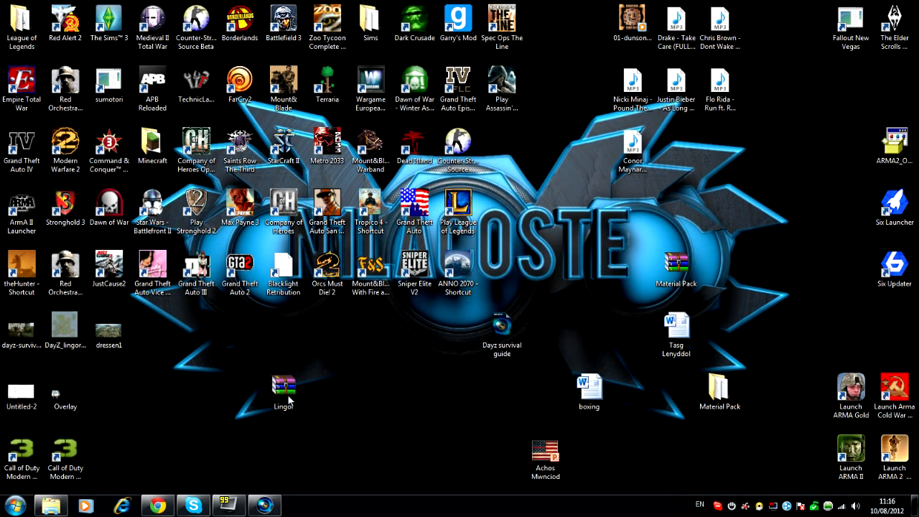
Load Lingor.rar from the desktop in WinRAR and enter its Lingor folder of mod folders.
{"action": "double_click", "coordinate": [283, 387]}
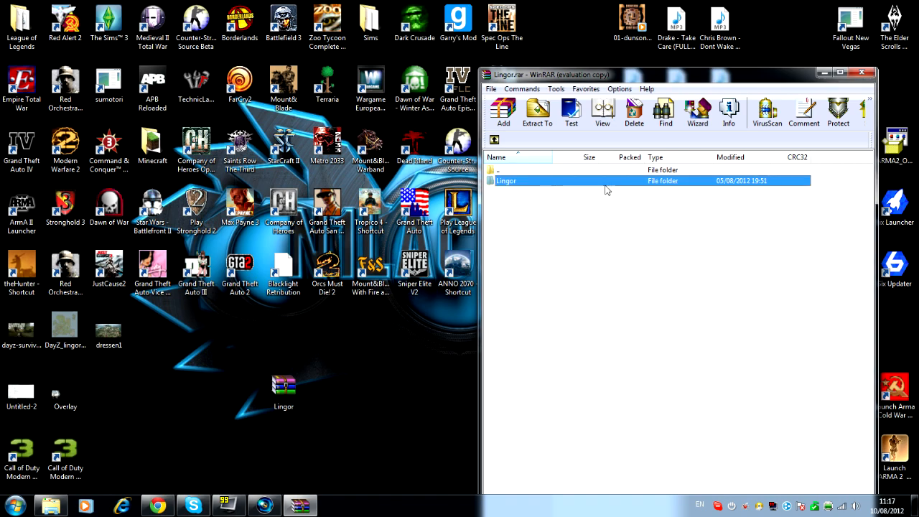
{"action": "double_click", "coordinate": [506, 181]}
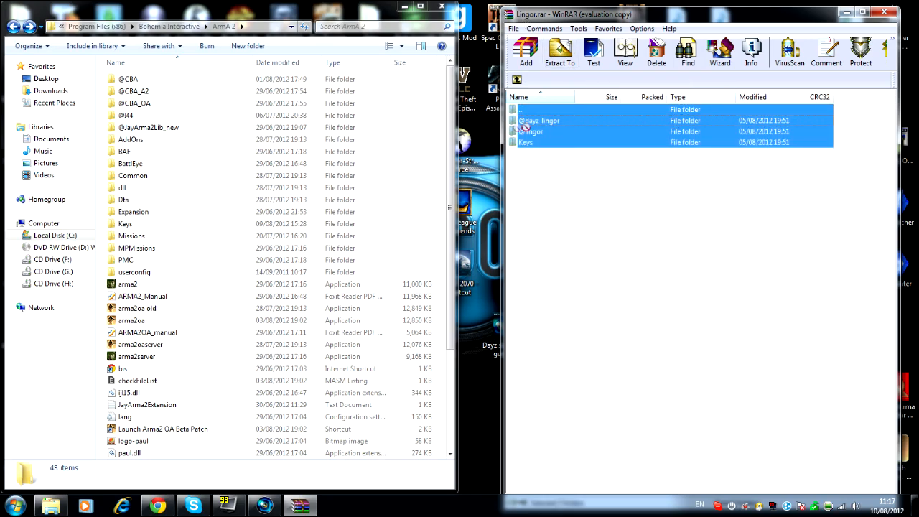
{"action": "left_click", "coordinate": [560, 52]}
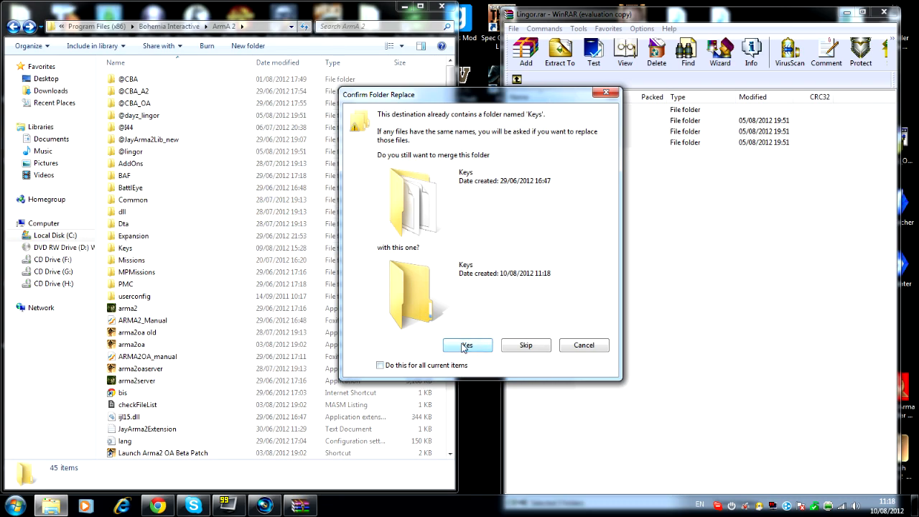
{"action": "left_click", "coordinate": [468, 345]}
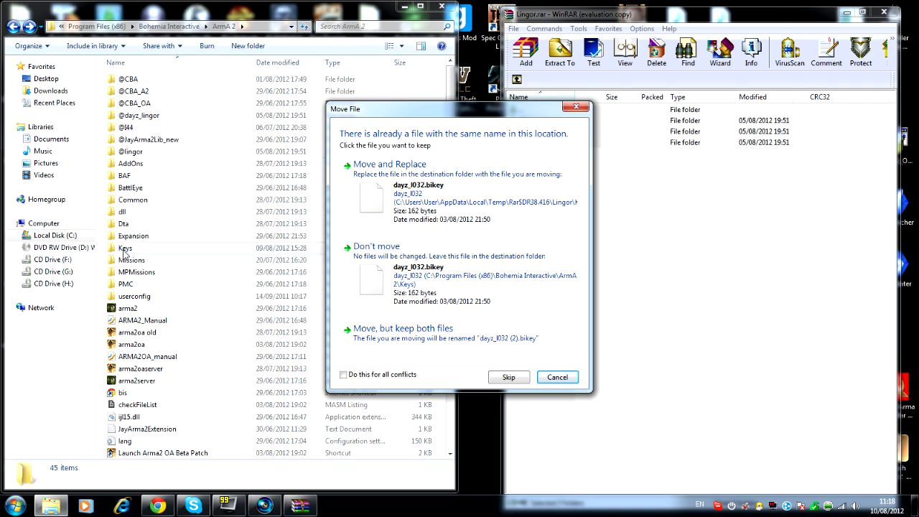
{"action": "left_click", "coordinate": [508, 376]}
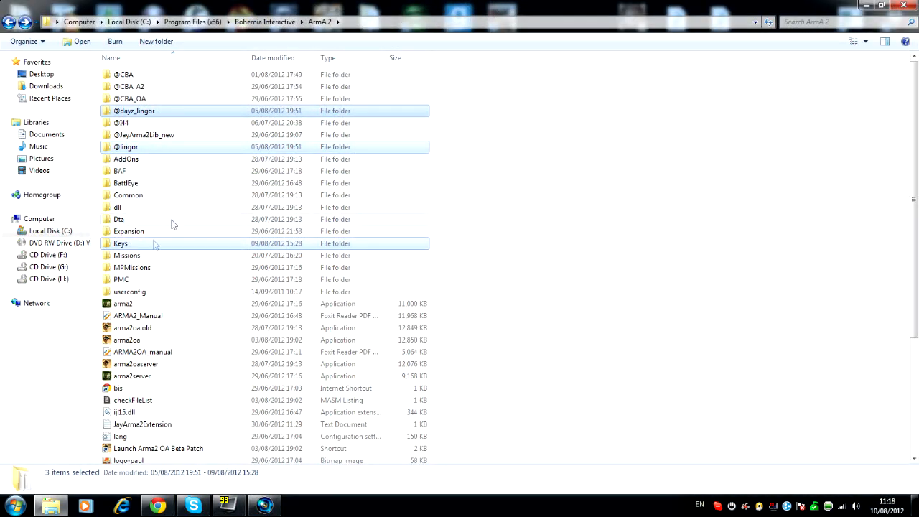
Launch ArmA 2 from its folder so the main menu appears.
{"action": "left_click", "coordinate": [126, 339]}
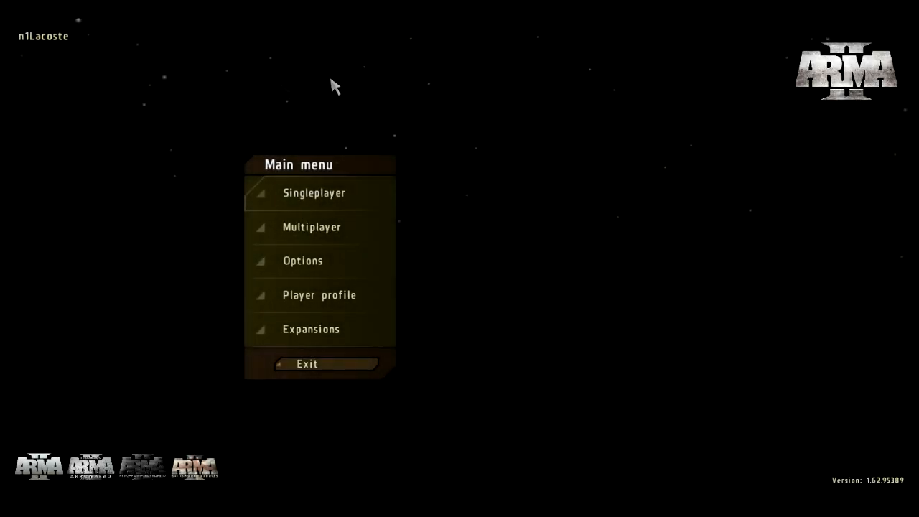
{"action": "mouse_move", "coordinate": [805, 218]}
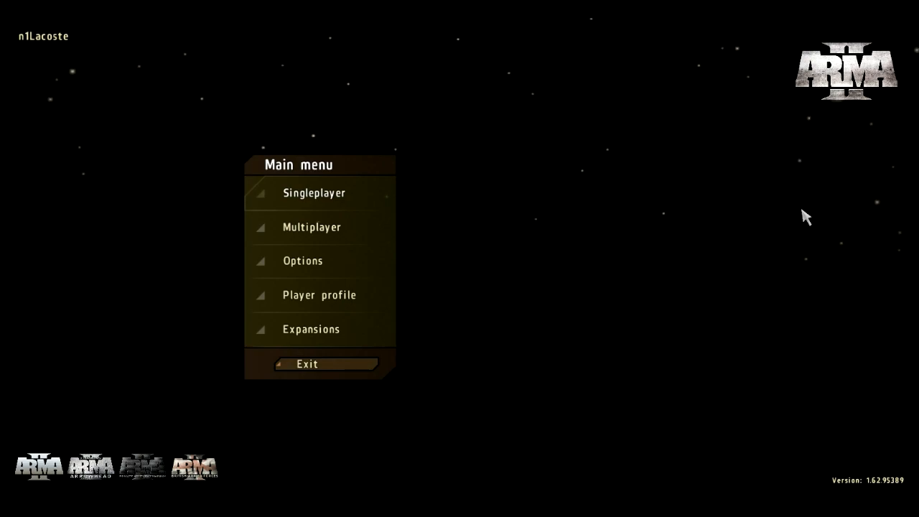
{"action": "mouse_move", "coordinate": [317, 339]}
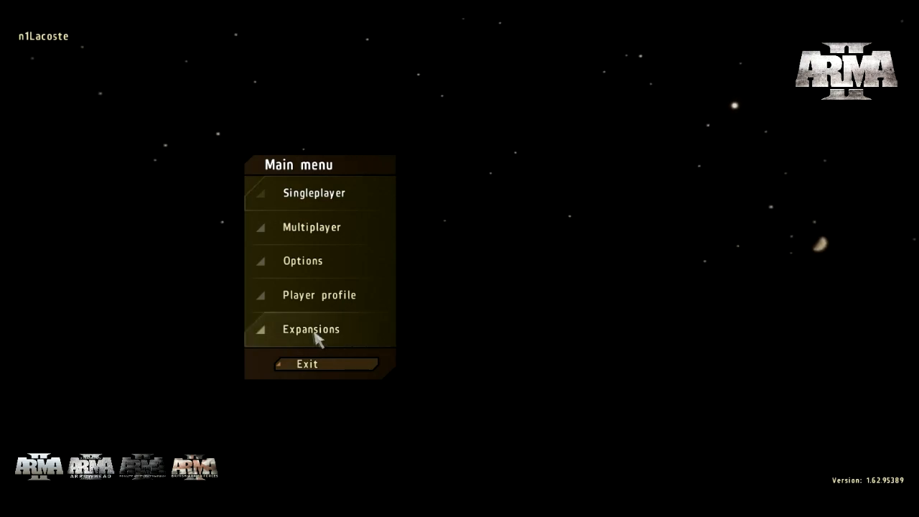
{"action": "left_click", "coordinate": [310, 329]}
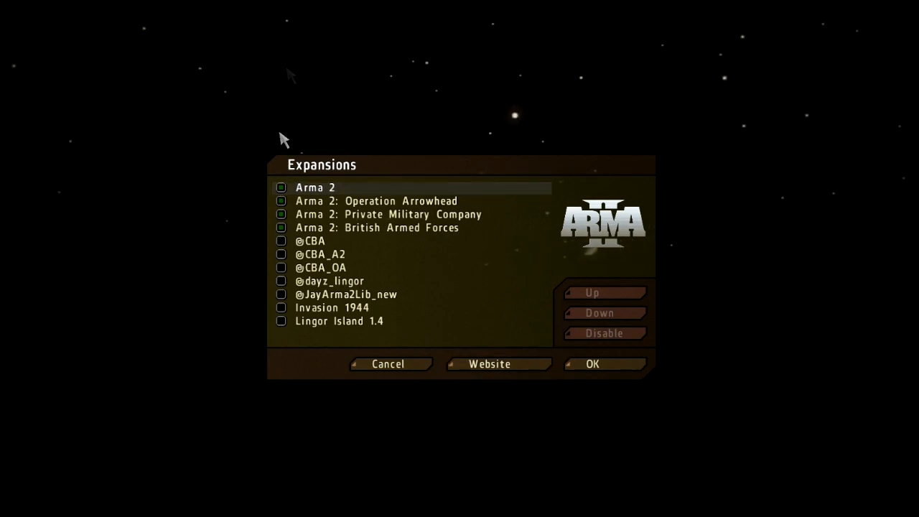
{"action": "left_click", "coordinate": [332, 307]}
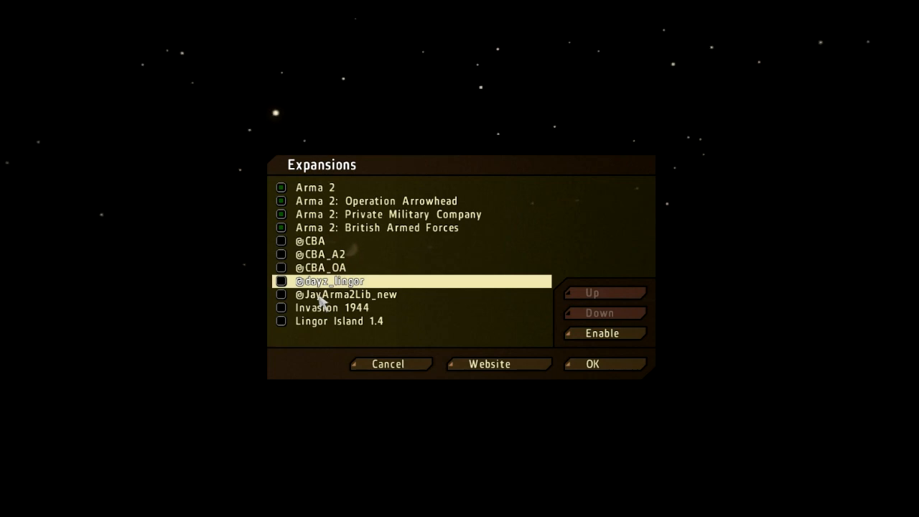
{"action": "mouse_move", "coordinate": [342, 326]}
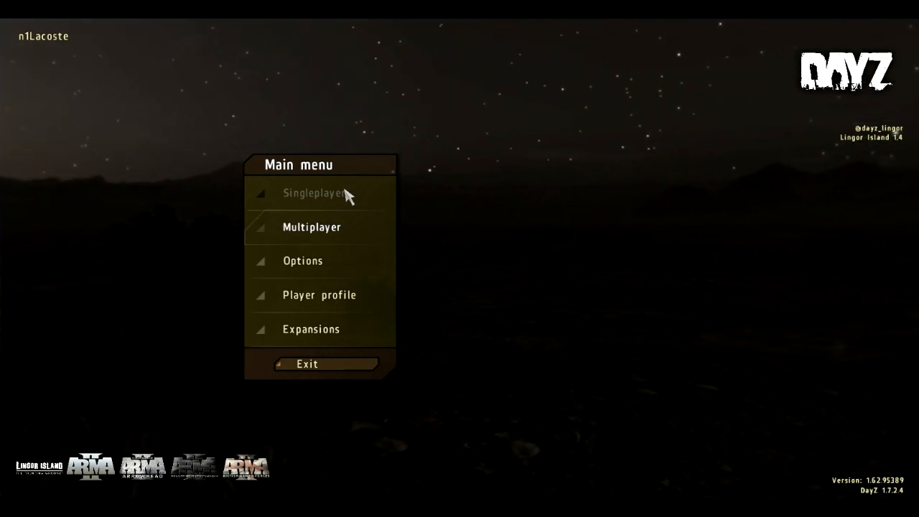
{"action": "mouse_move", "coordinate": [615, 104]}
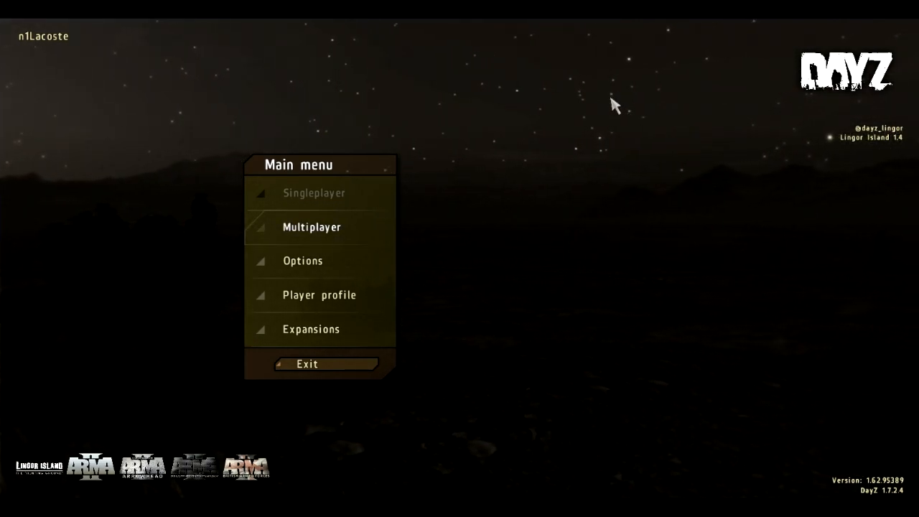
{"action": "mouse_move", "coordinate": [913, 151]}
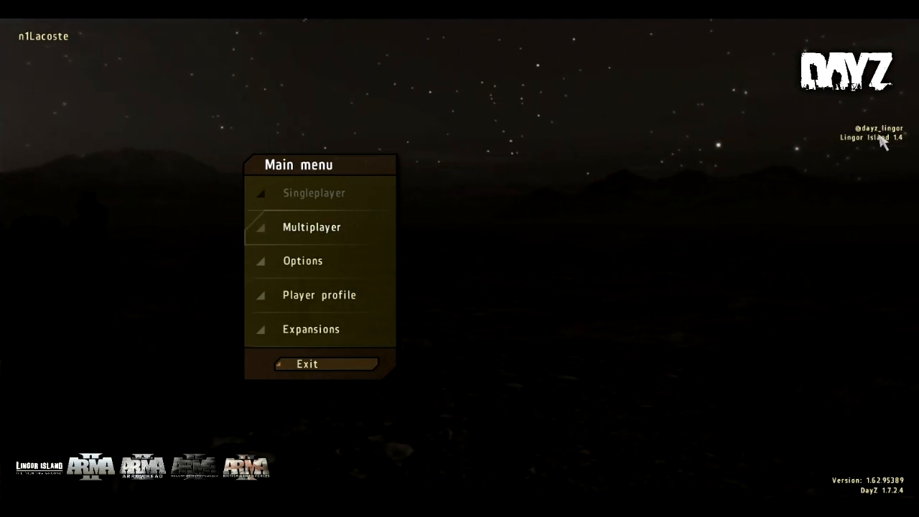
{"action": "mouse_move", "coordinate": [889, 121]}
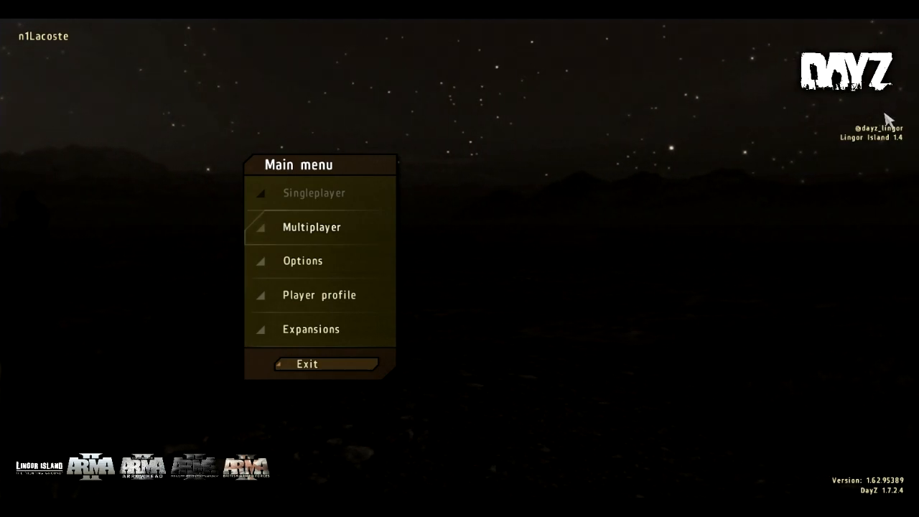
{"action": "mouse_move", "coordinate": [333, 236]}
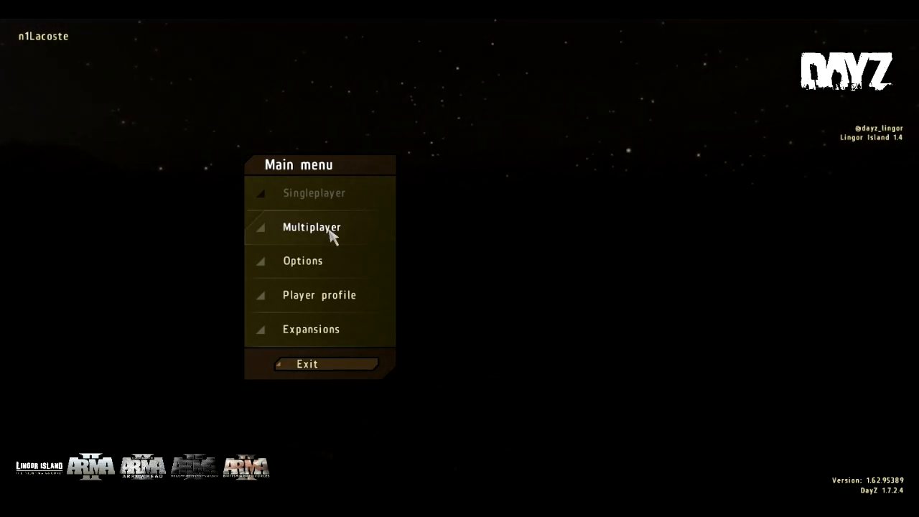
Enter Multiplayer so the internet server browser lists DayZ Lingor servers.
{"action": "left_click", "coordinate": [311, 227]}
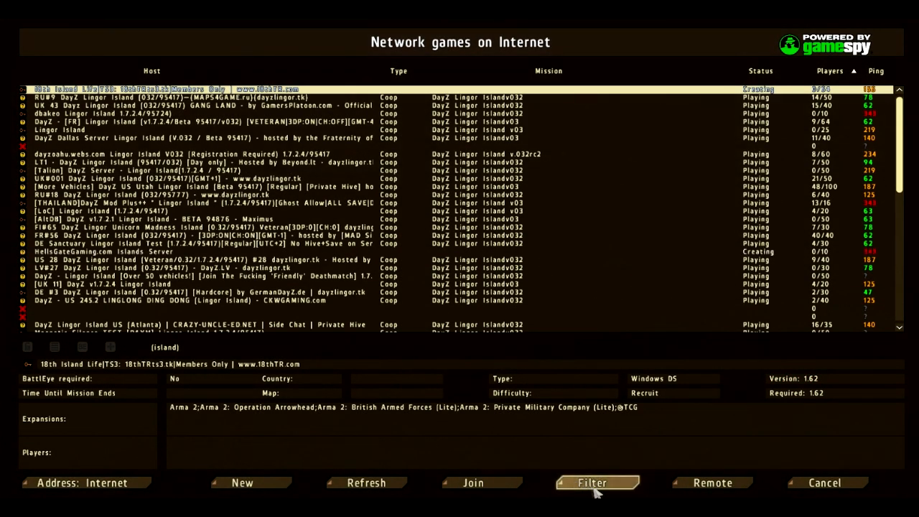
Filter the server list by host name 'lingor' to show only DayZ Lingor servers.
{"action": "left_click", "coordinate": [591, 483]}
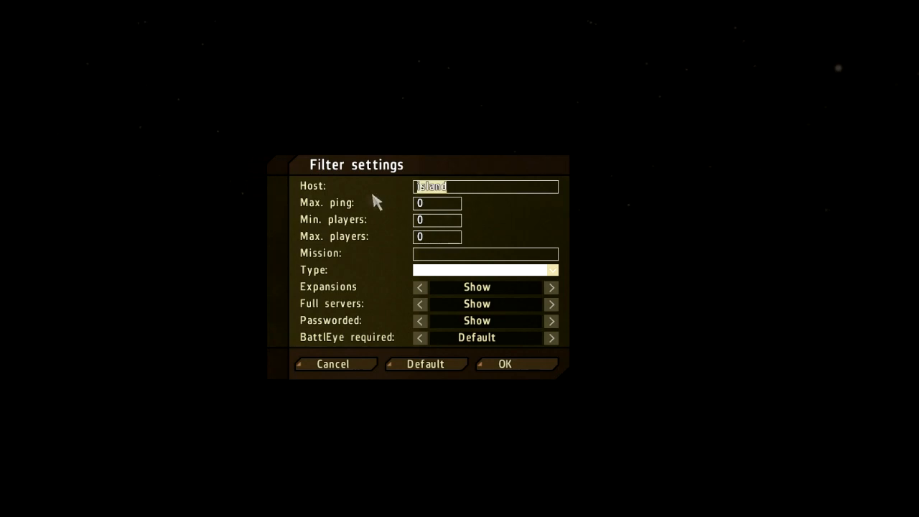
{"action": "left_click", "coordinate": [504, 365]}
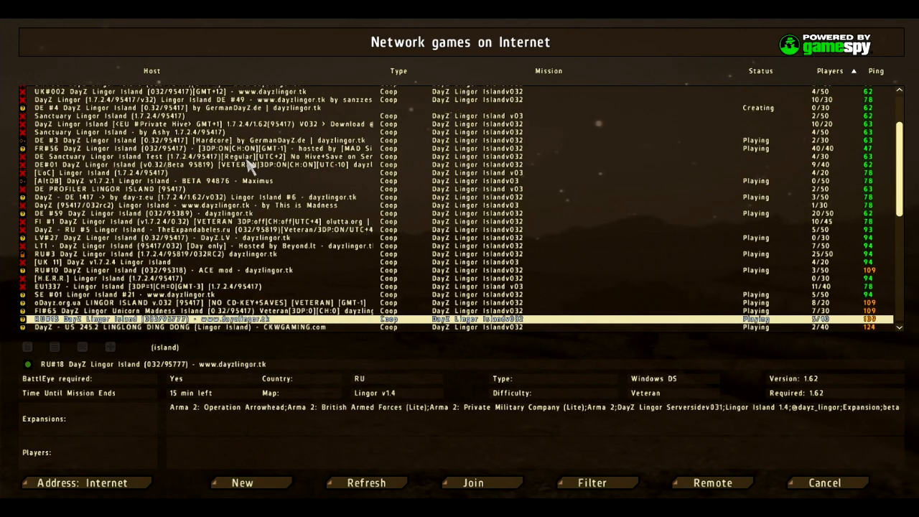
Select the UK 43 DayZ Lingor Island server from the list and join it.
{"action": "scroll", "scroll_direction": "down", "scroll_amount": 3}
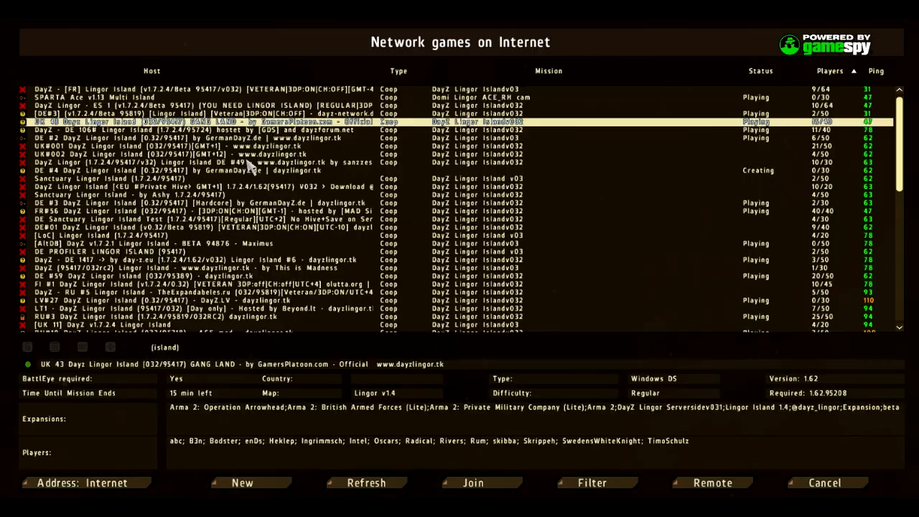
{"action": "left_click", "coordinate": [473, 483]}
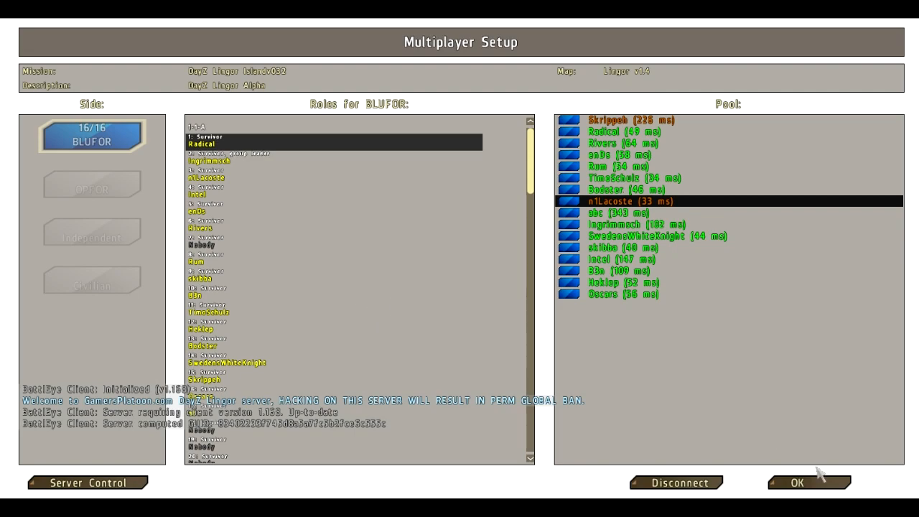
Accept the multiplayer setup and load into the UK 43 DayZ Lingor server.
{"action": "left_click", "coordinate": [798, 483]}
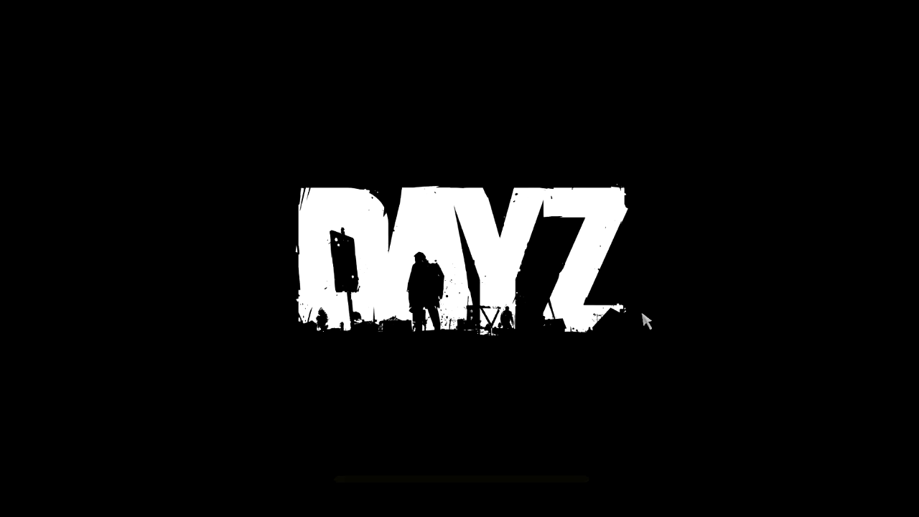
{"action": "mouse_move", "coordinate": [467, 336]}
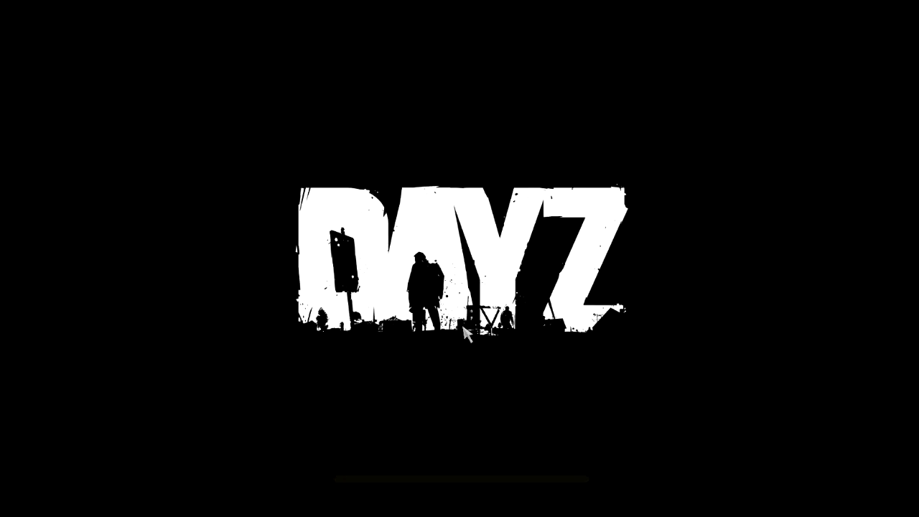